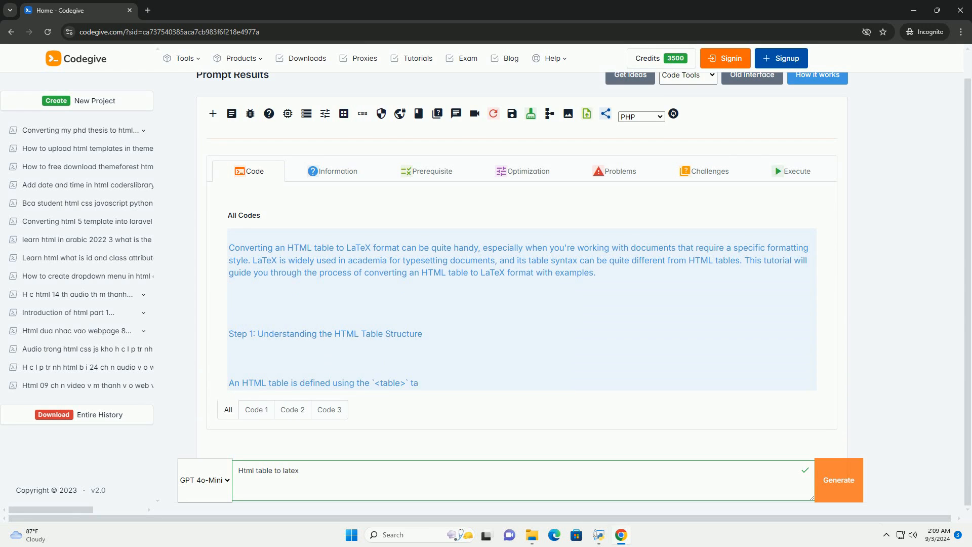
pyautogui.scroll(-3)
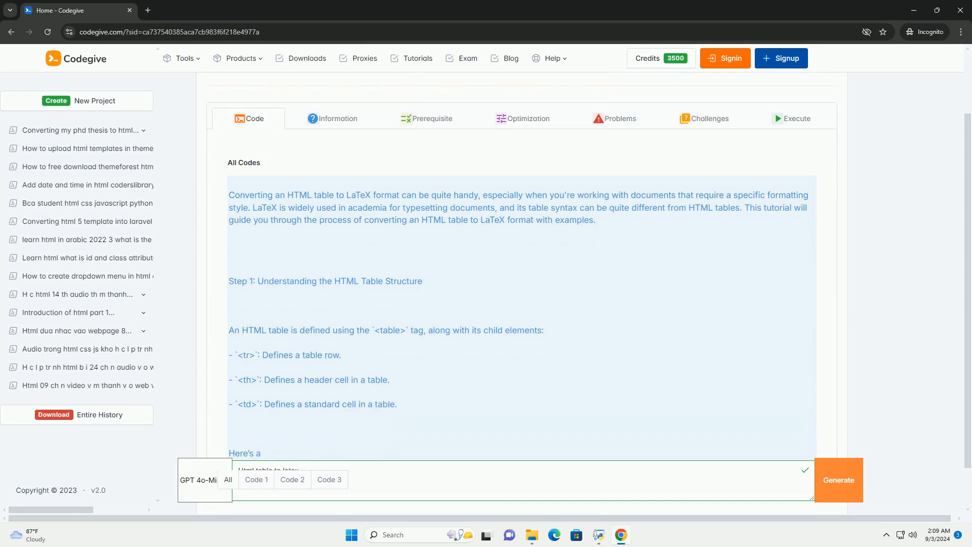
pyautogui.scroll(-3)
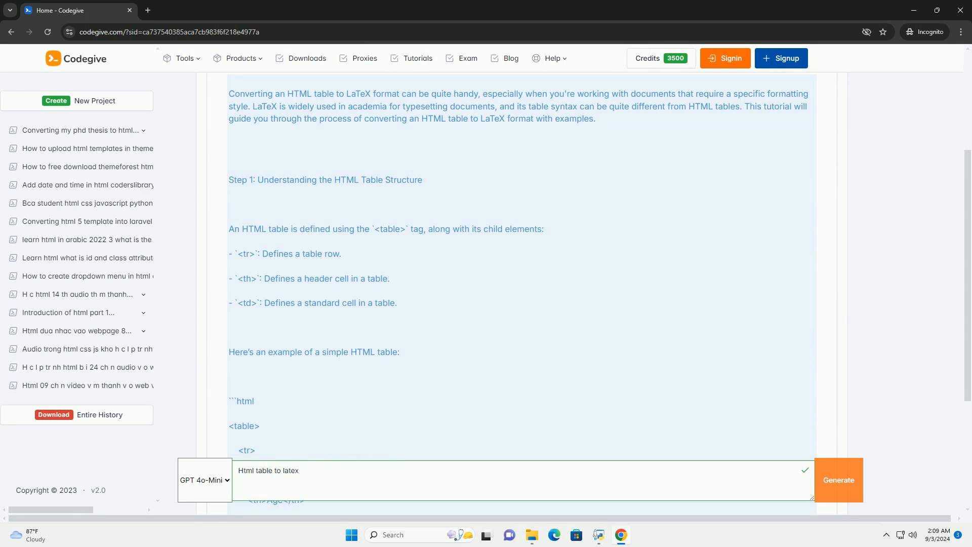
pyautogui.scroll(-3)
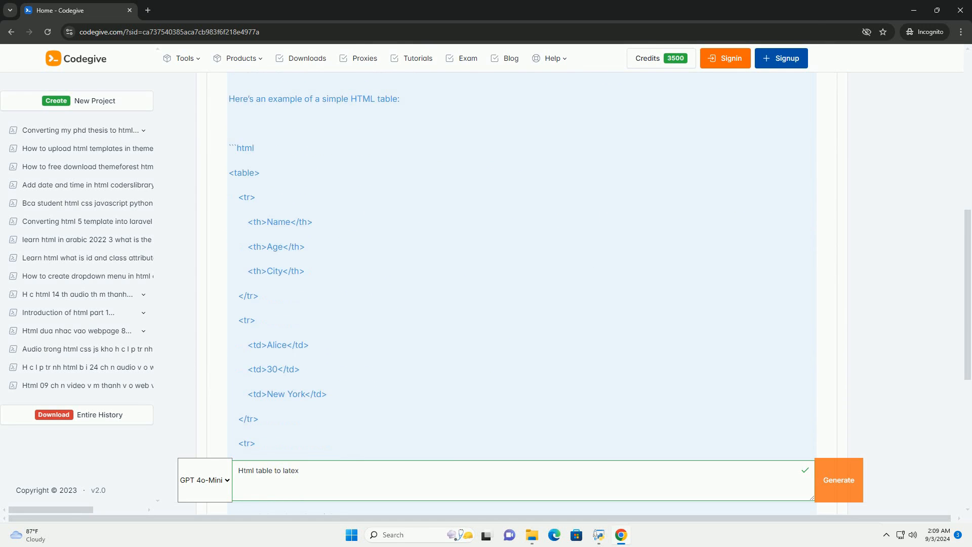
pyautogui.scroll(-3)
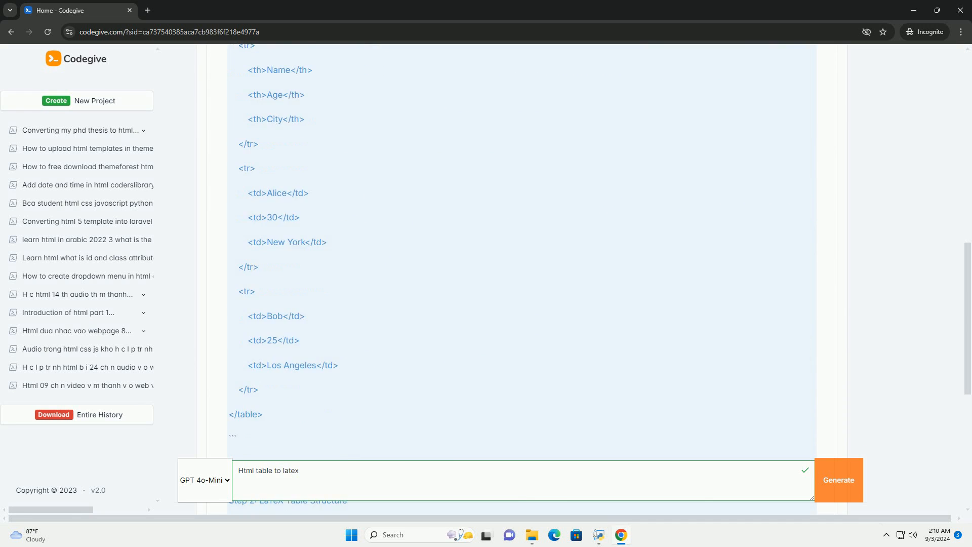
pyautogui.scroll(-3)
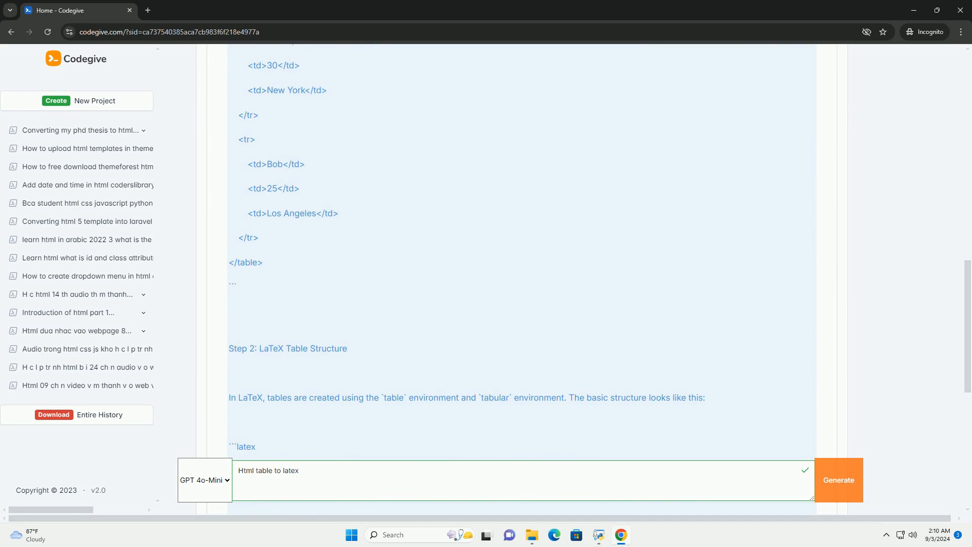
pyautogui.scroll(-3)
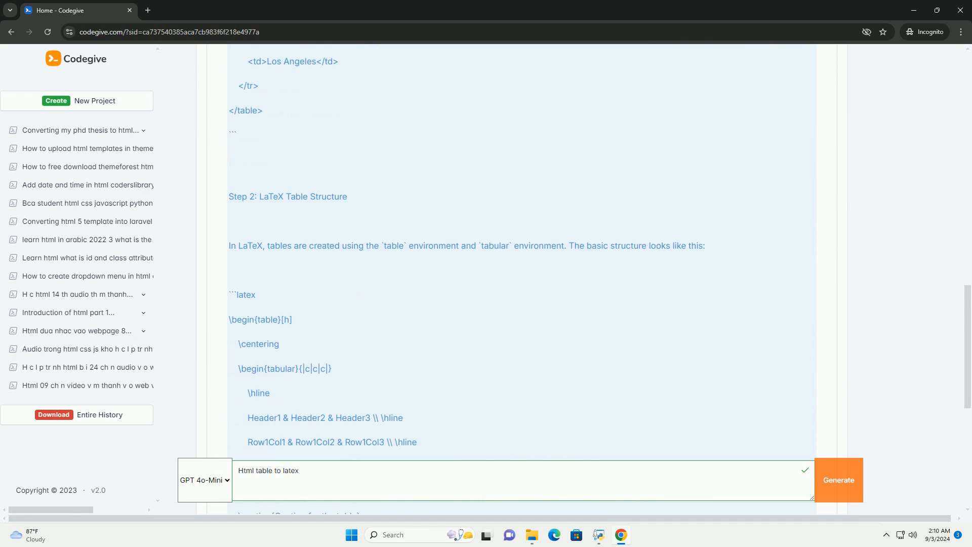
pyautogui.scroll(-3)
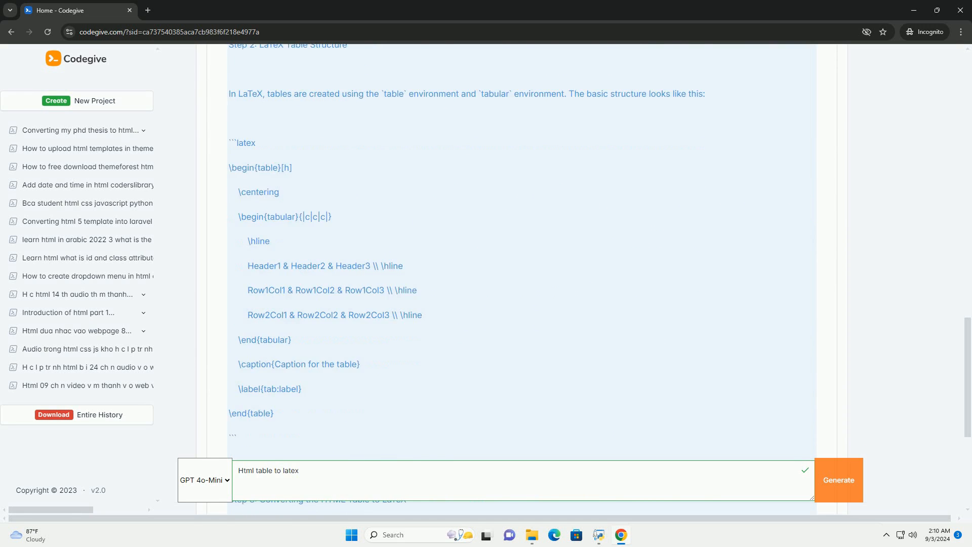
pyautogui.scroll(-3)
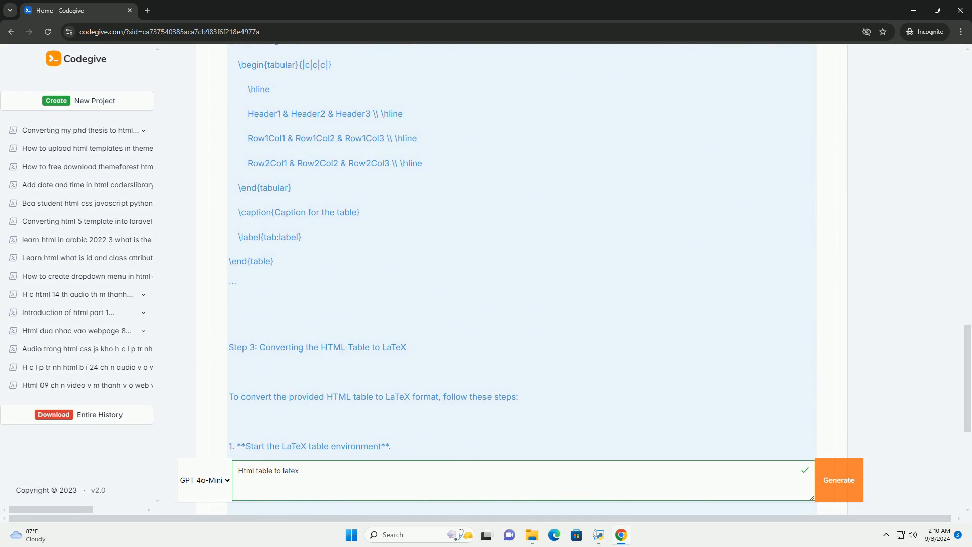
pyautogui.scroll(-3)
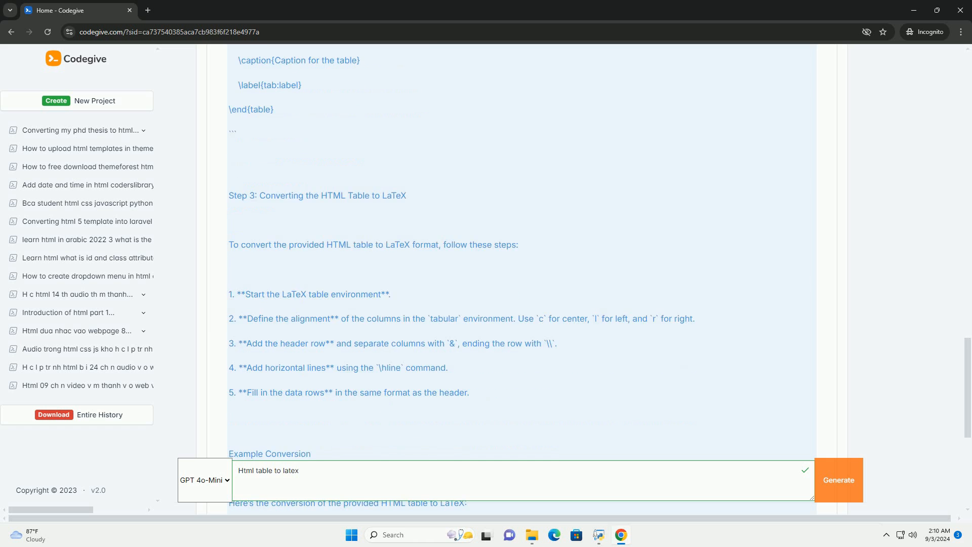
pyautogui.scroll(-3)
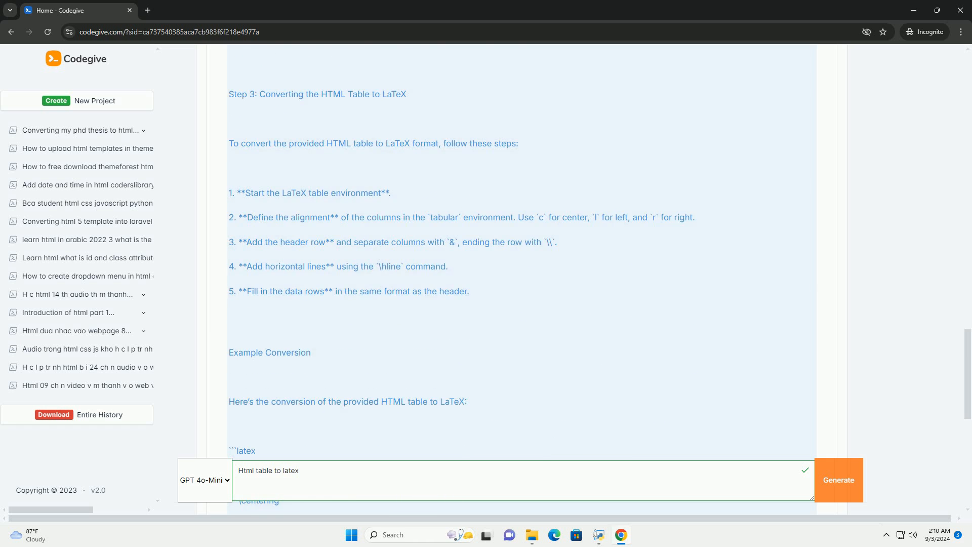
pyautogui.scroll(-3)
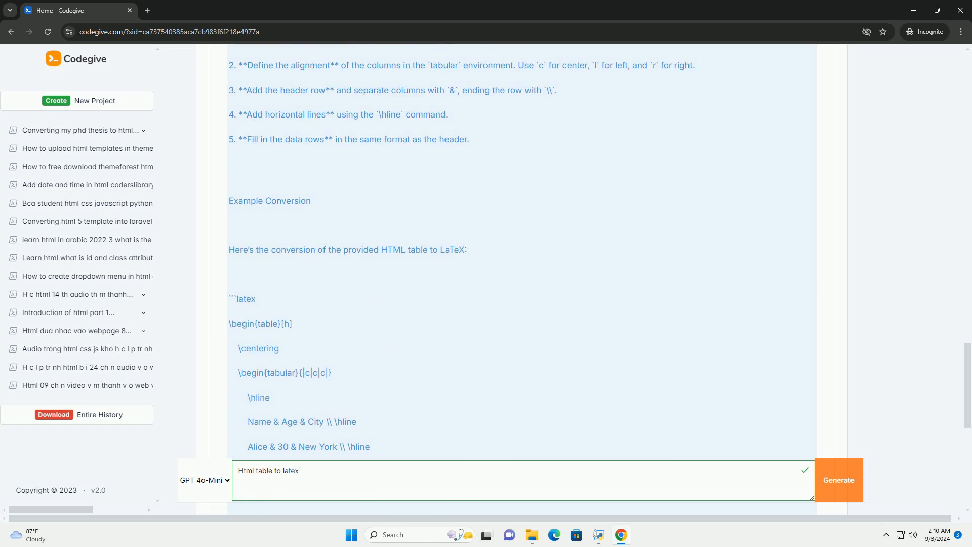
pyautogui.scroll(-3)
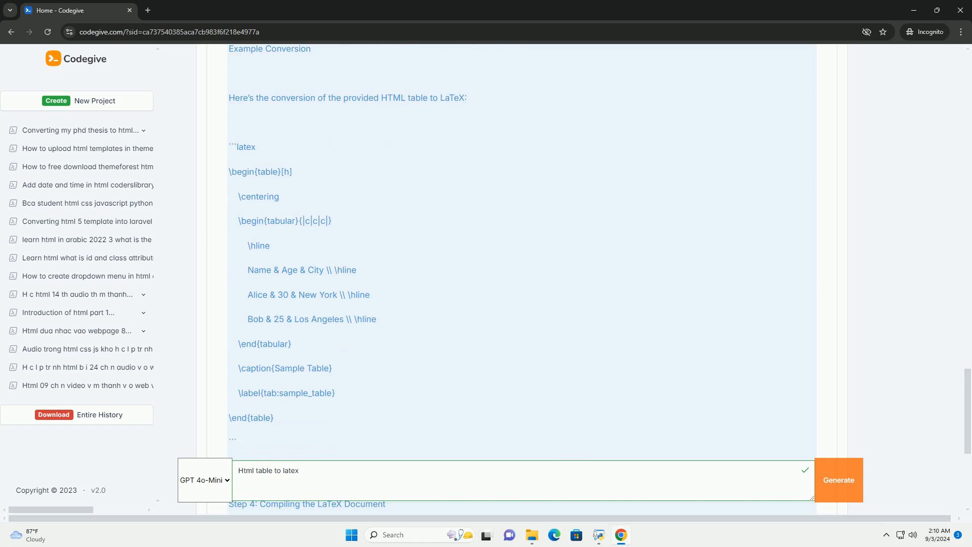
pyautogui.scroll(-3)
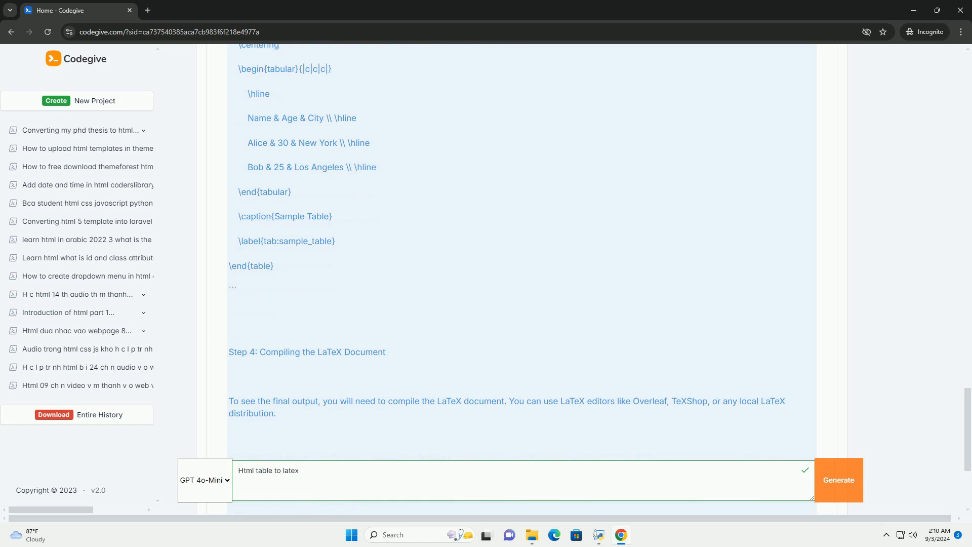